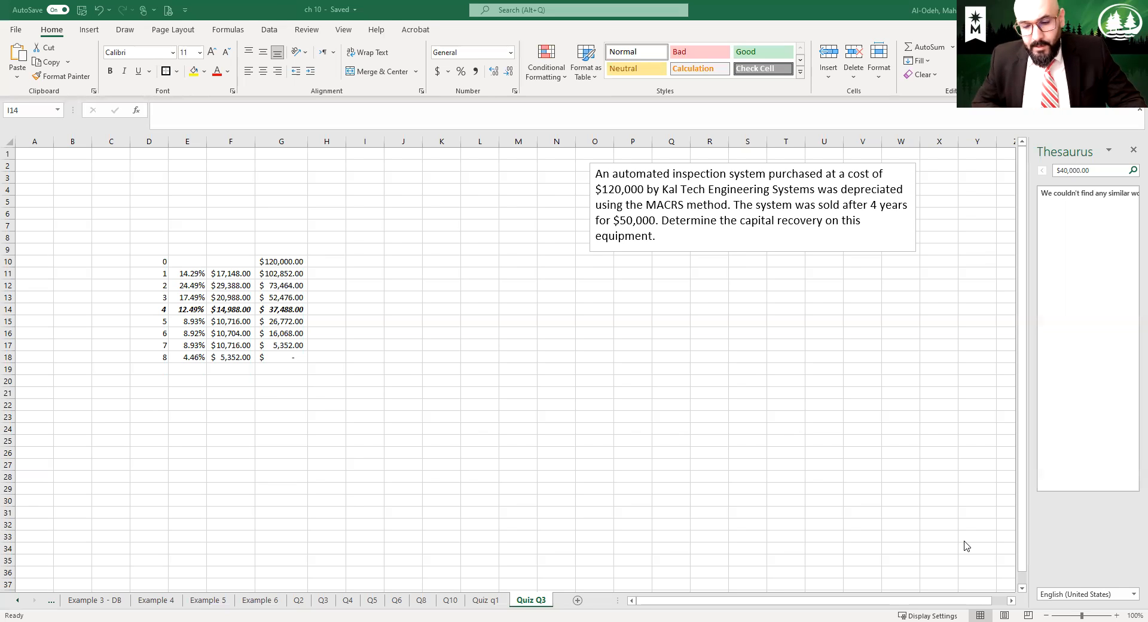
{"action": "mouse_move", "coordinate": [996, 319]}
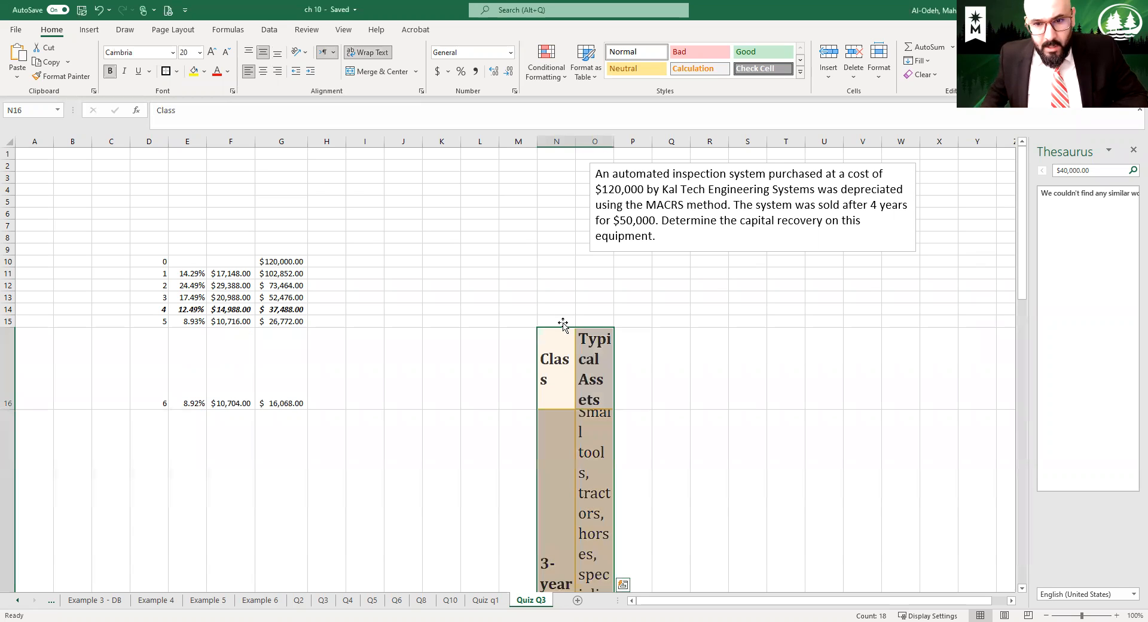
Undo the cell paste and insert the asset-class table as a JPEG picture instead.
{"action": "left_click", "coordinate": [557, 333]}
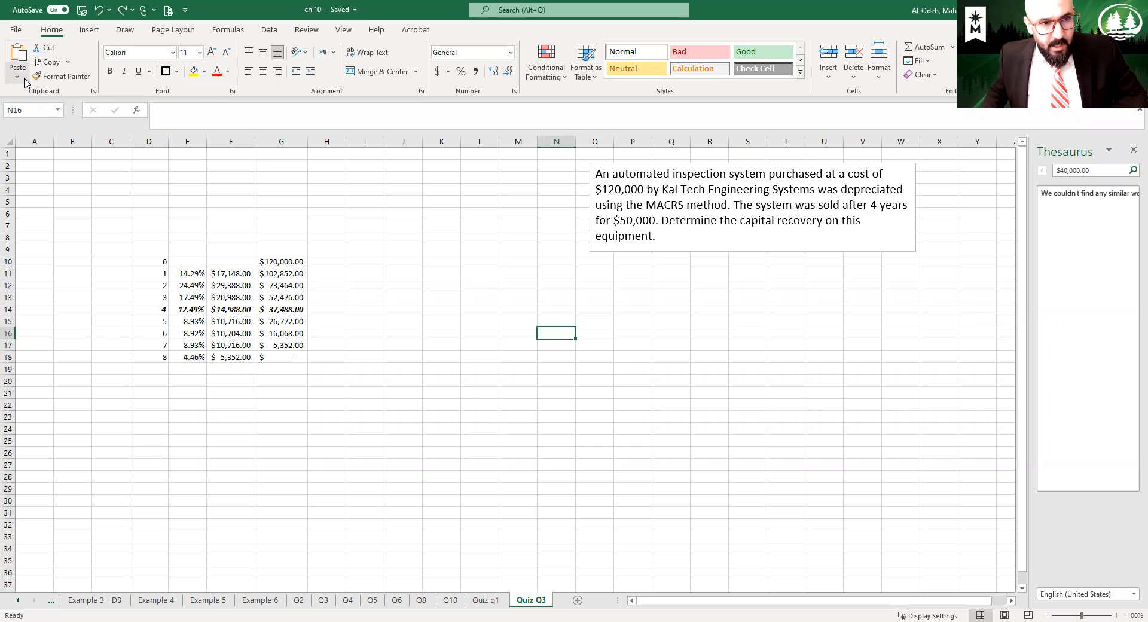
{"action": "left_click", "coordinate": [16, 74]}
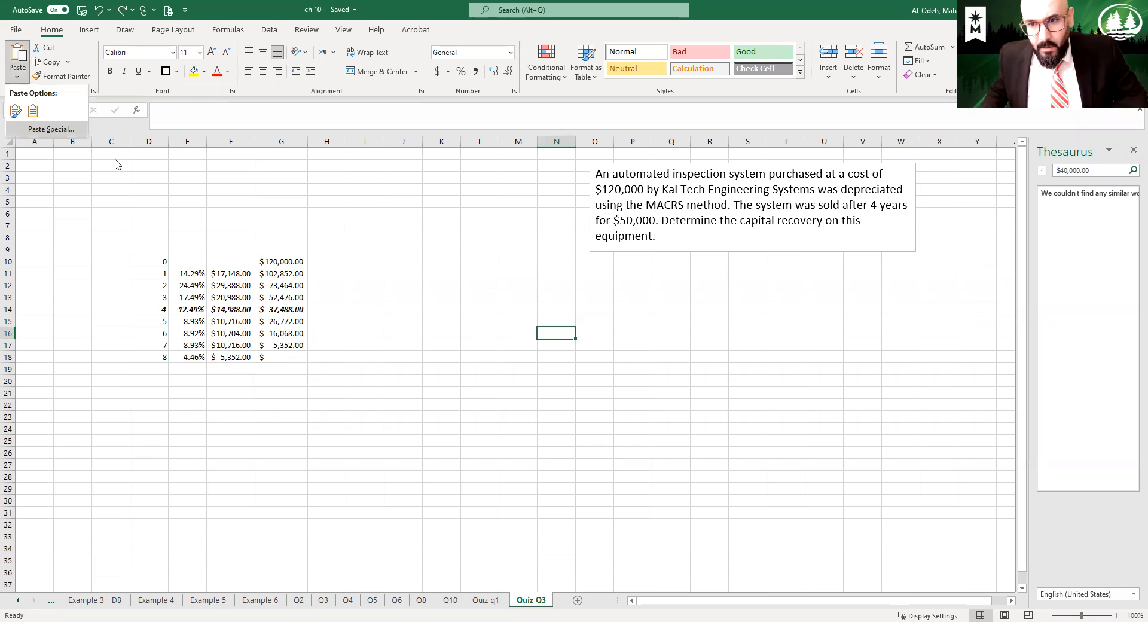
{"action": "left_click", "coordinate": [49, 130]}
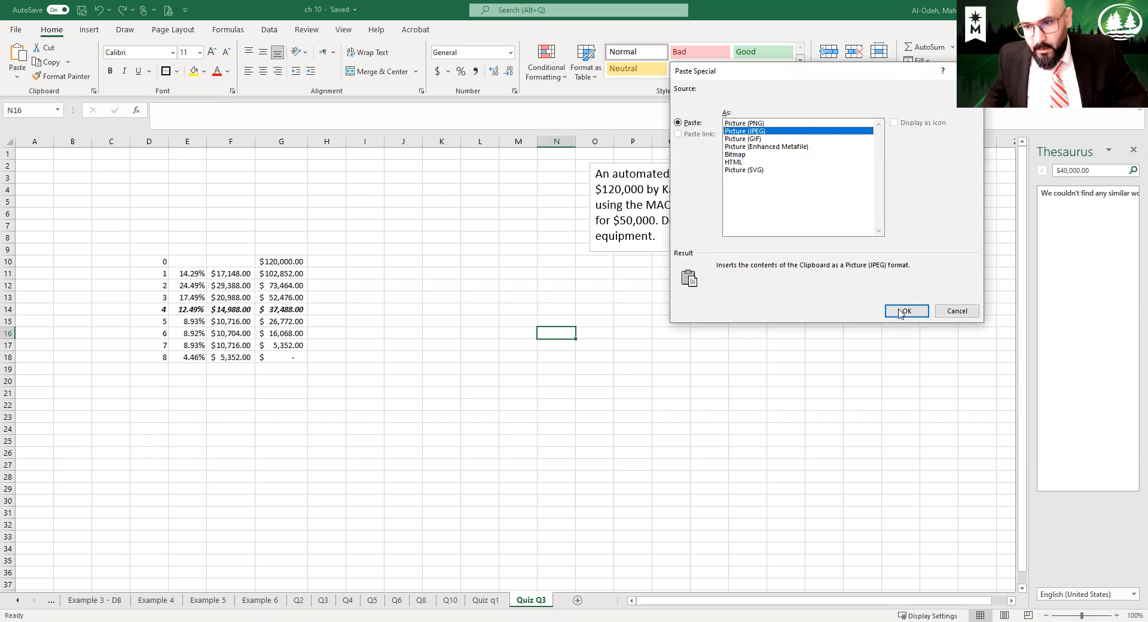
{"action": "left_click", "coordinate": [906, 311]}
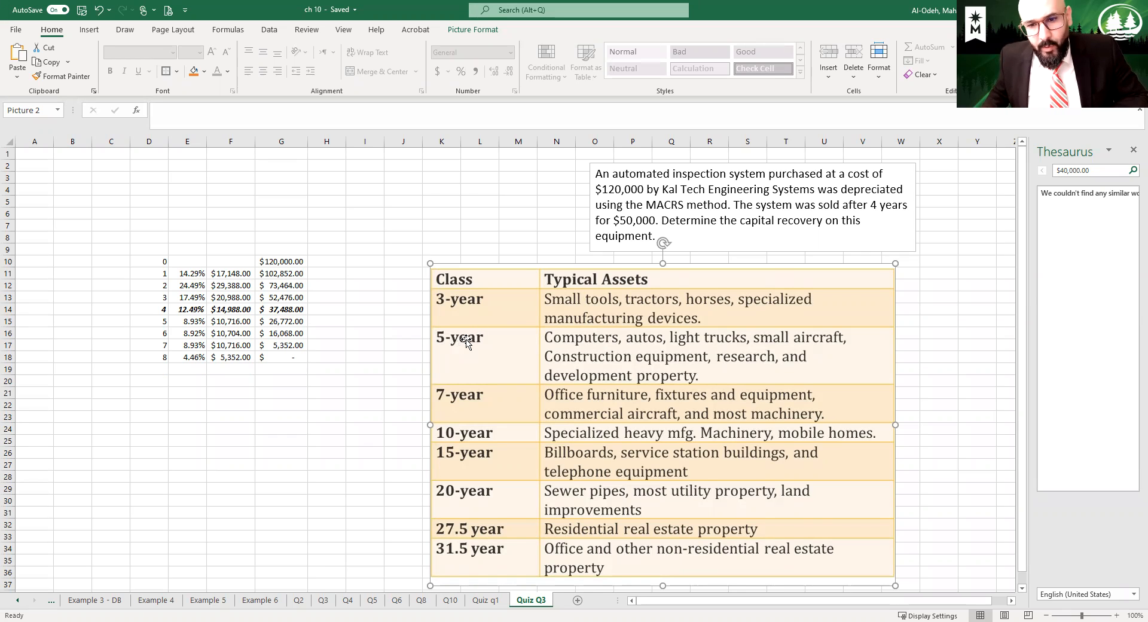
{"action": "mouse_move", "coordinate": [805, 348]}
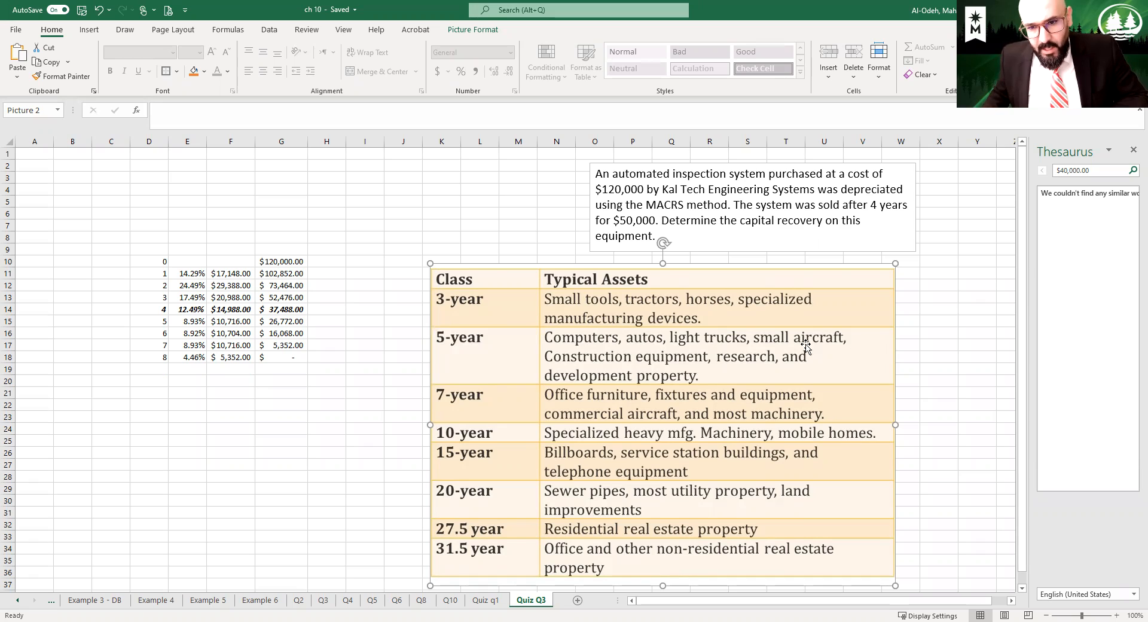
{"action": "mouse_move", "coordinate": [618, 341]}
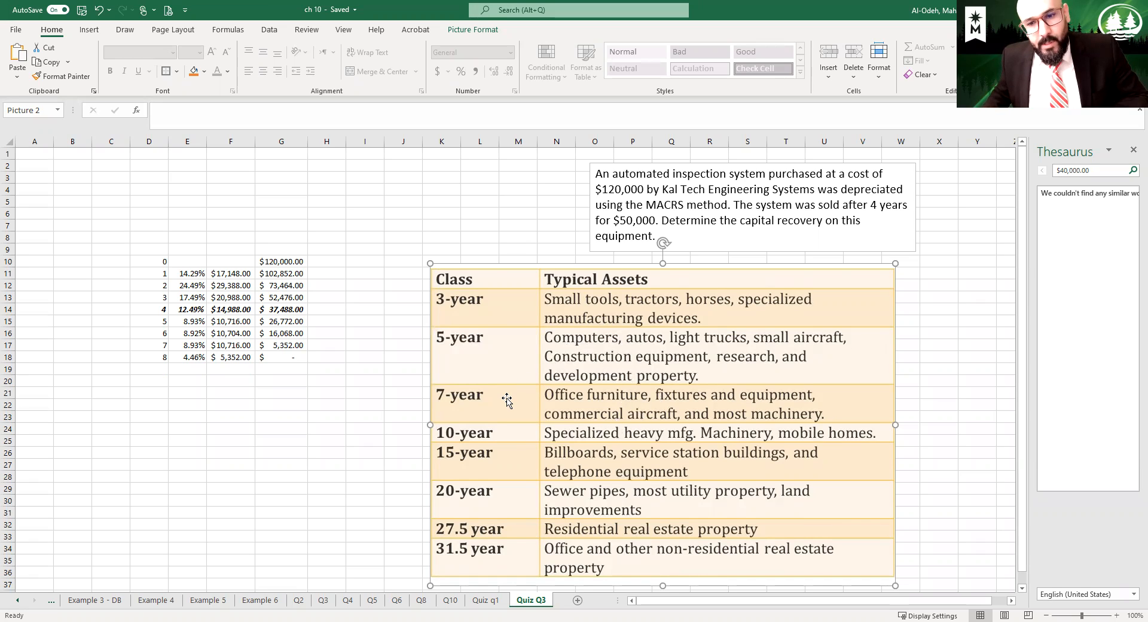
{"action": "mouse_move", "coordinate": [442, 413]}
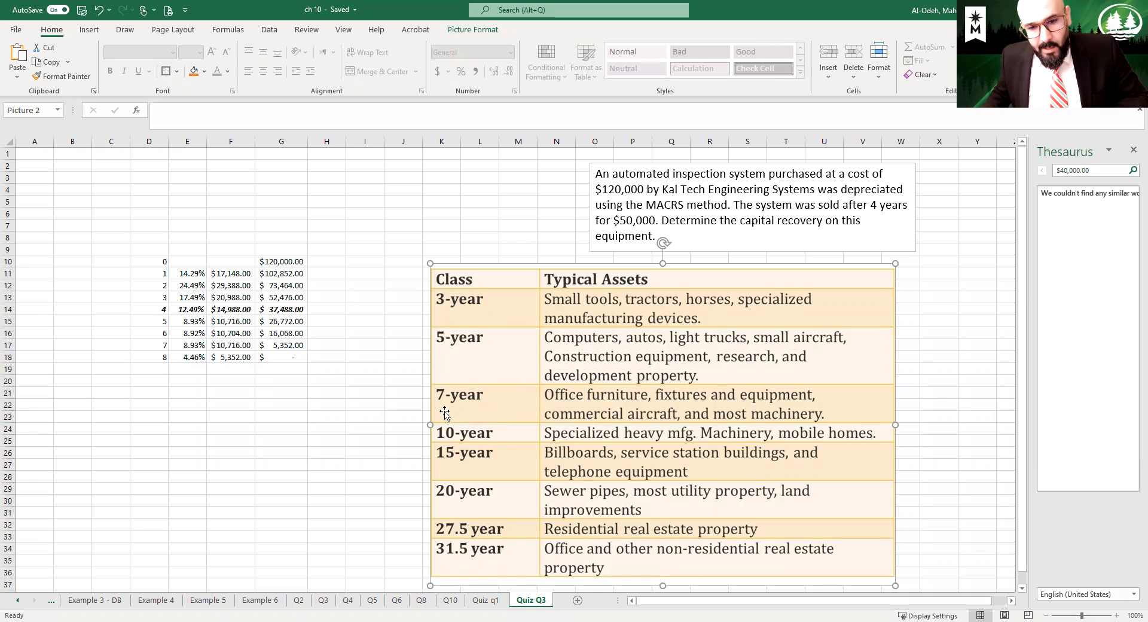
{"action": "mouse_move", "coordinate": [448, 427]}
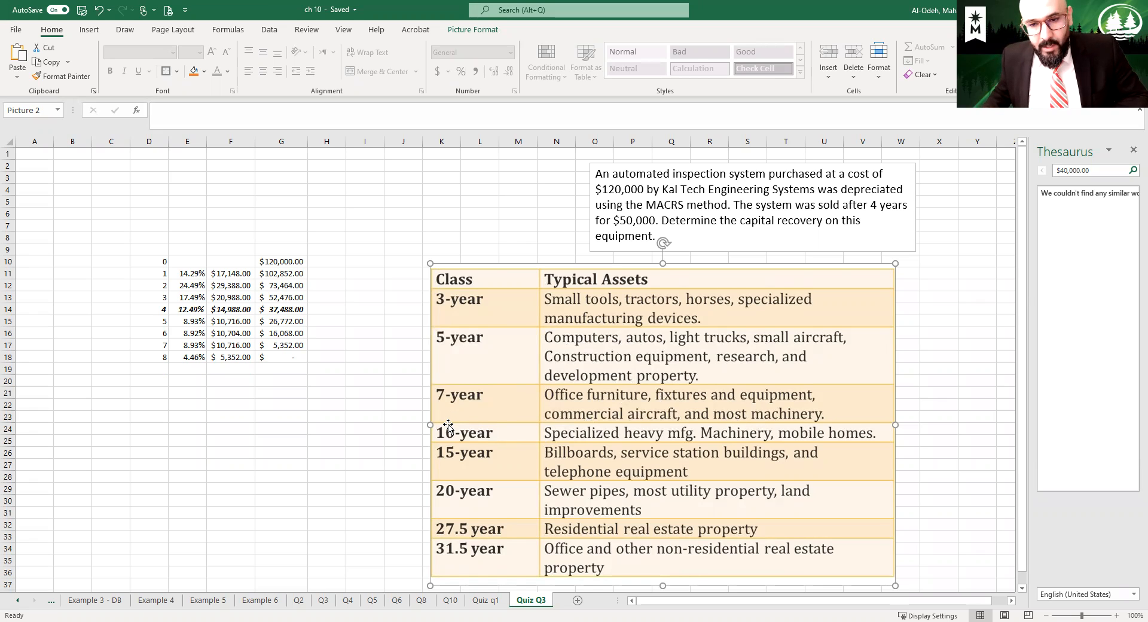
{"action": "mouse_move", "coordinate": [355, 309]}
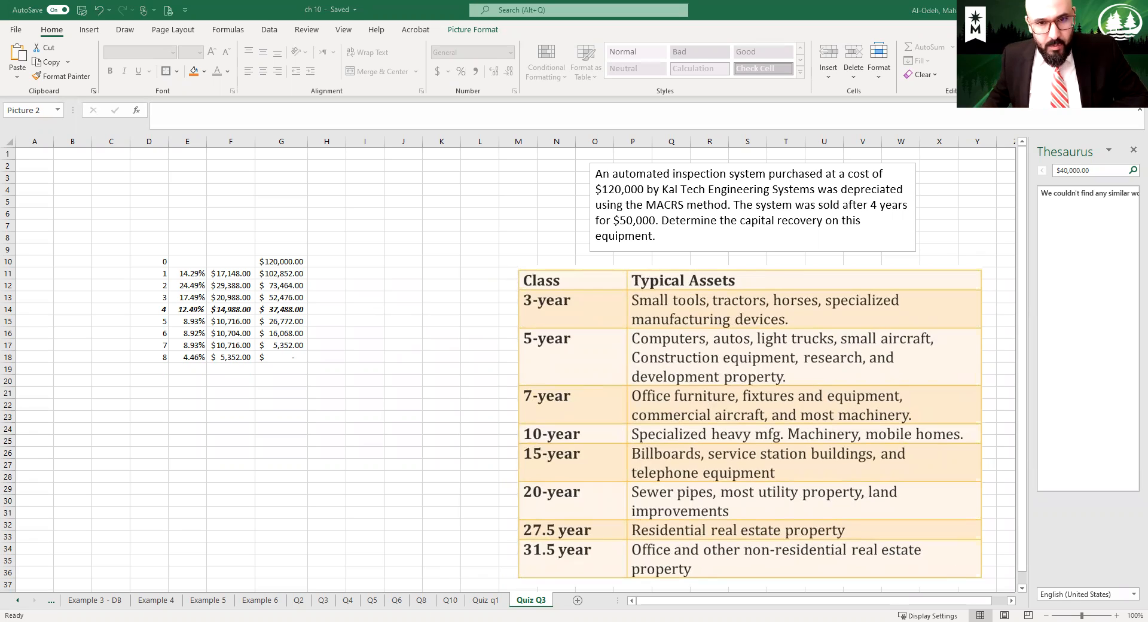
Insert the MACRS depreciation-rate table as a second JPEG picture via Paste Special.
{"action": "left_click", "coordinate": [749, 425]}
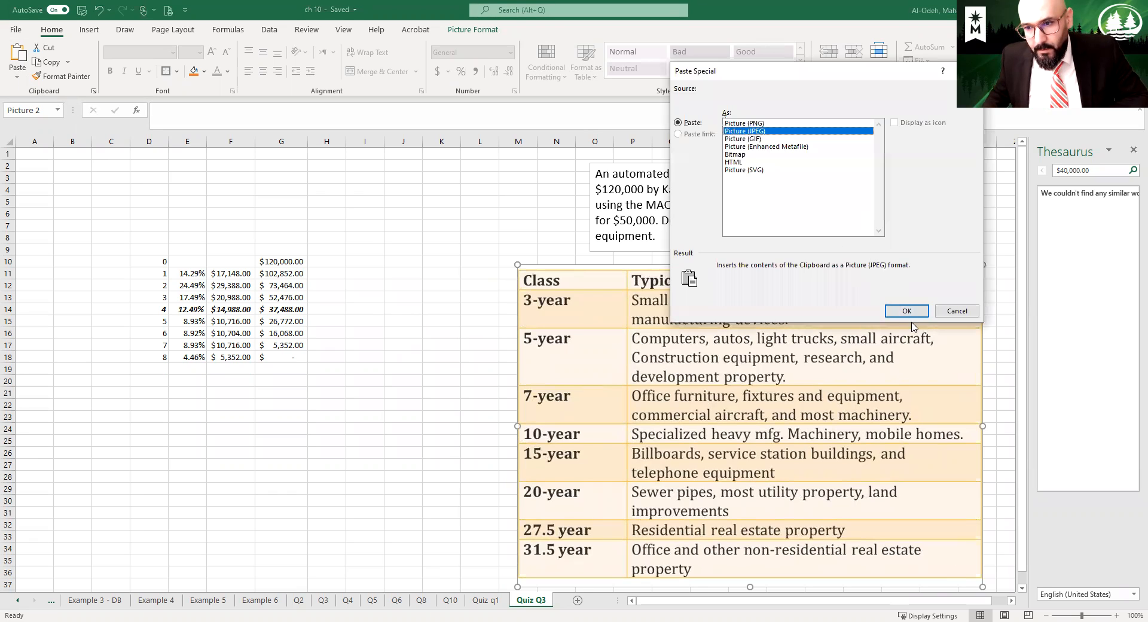
{"action": "left_click", "coordinate": [907, 311]}
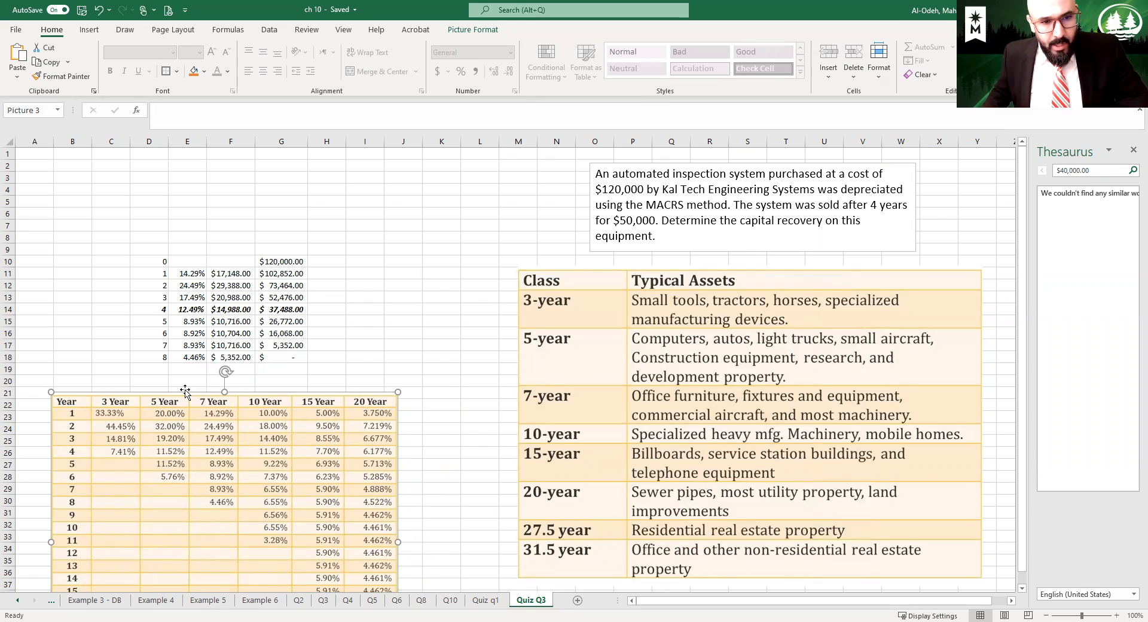
{"action": "mouse_move", "coordinate": [182, 355]}
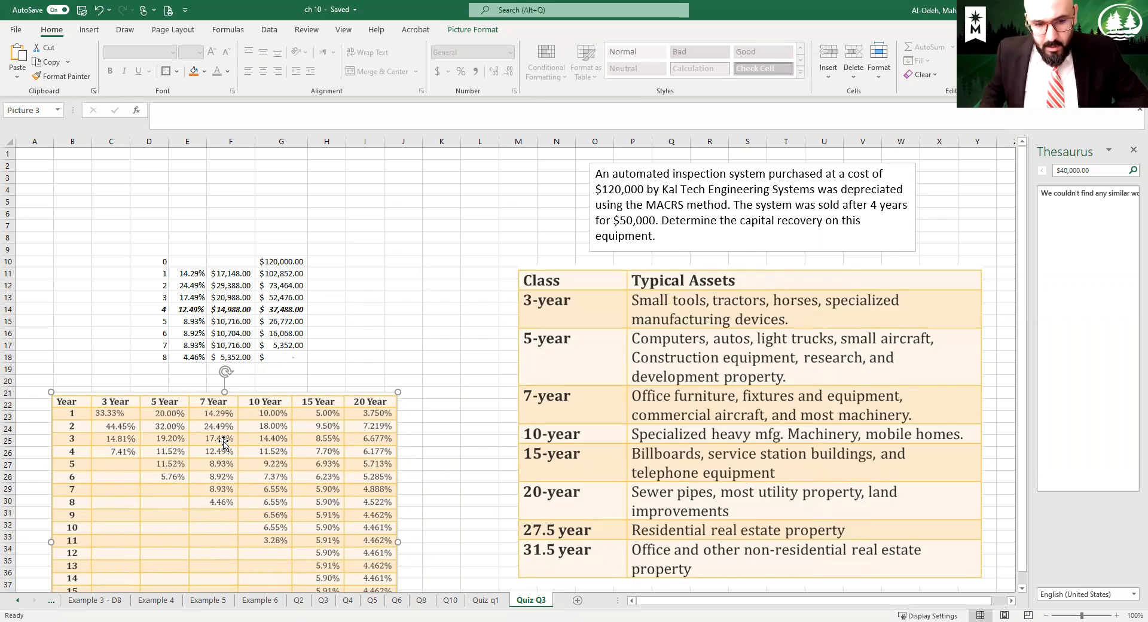
{"action": "mouse_move", "coordinate": [196, 249]}
{"action": "type", "text": "D rate"}
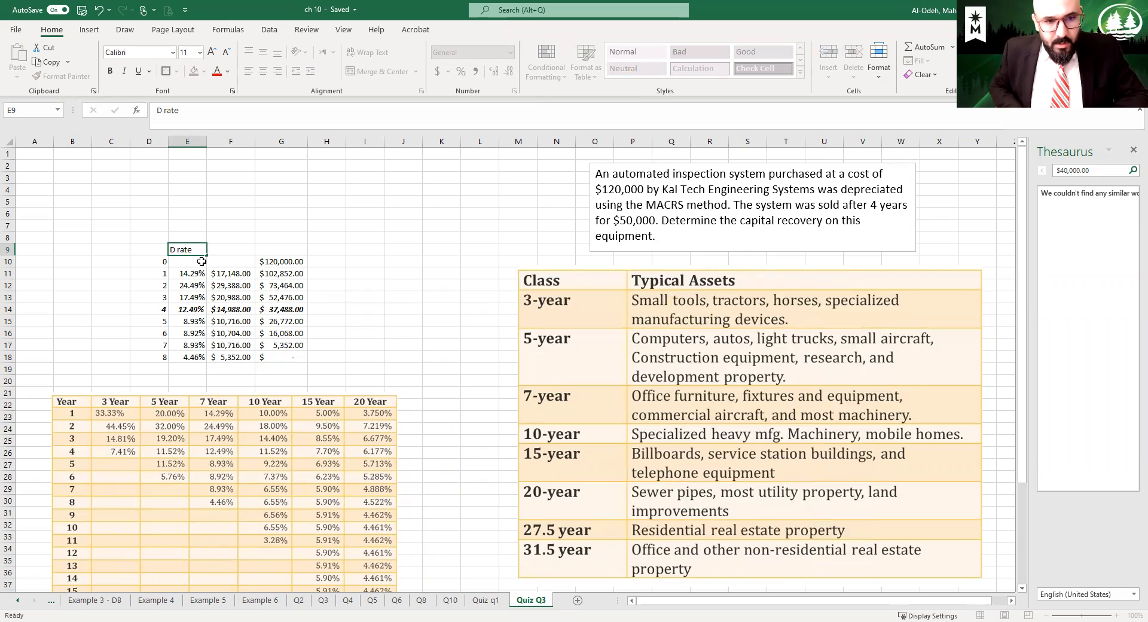
Label the DV header and apply borders to the D9:G18 depreciation table.
{"action": "left_click", "coordinate": [230, 249]}
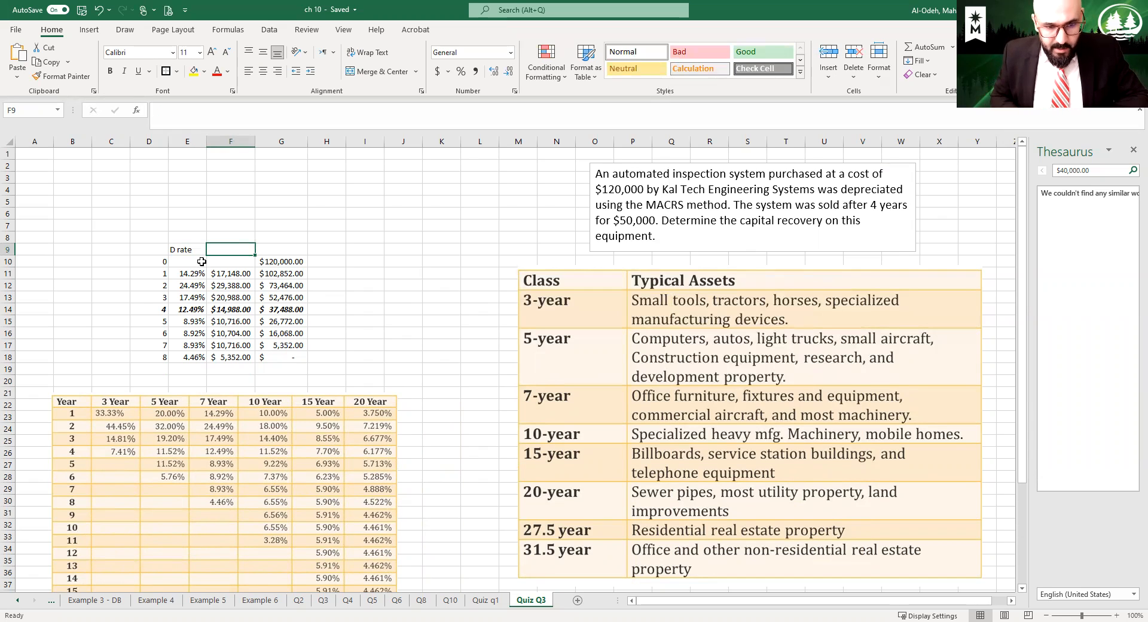
{"action": "type", "text": "DV"}
{"action": "left_click", "coordinate": [281, 249]}
{"action": "type", "text": "BV"}
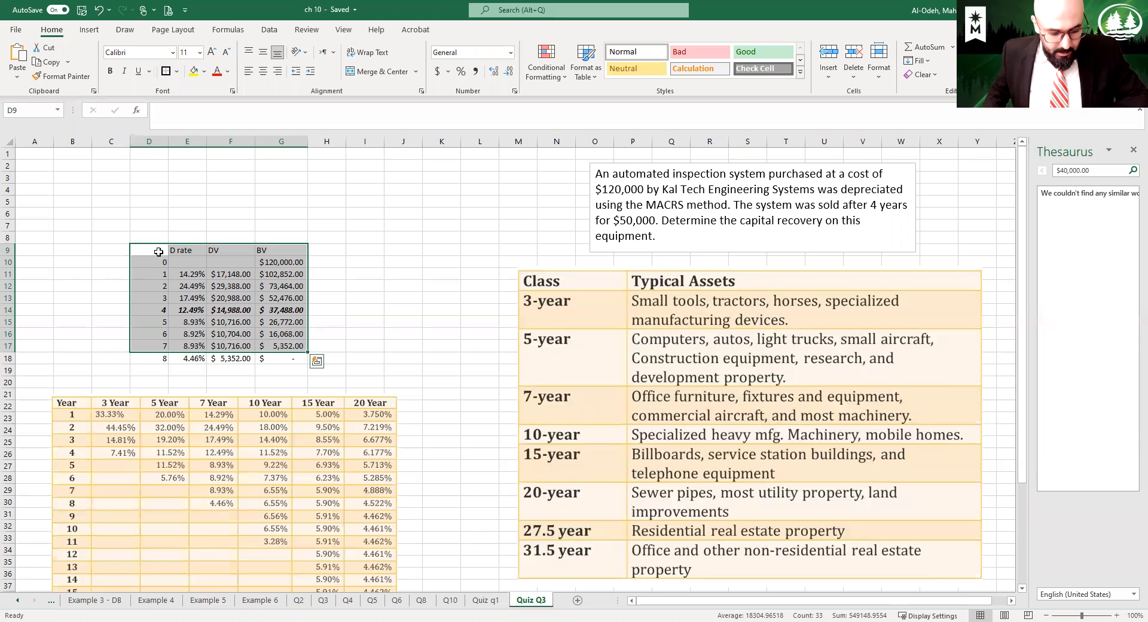
{"action": "left_click_drag", "start_coordinate": [149, 250], "coordinate": [280, 357]}
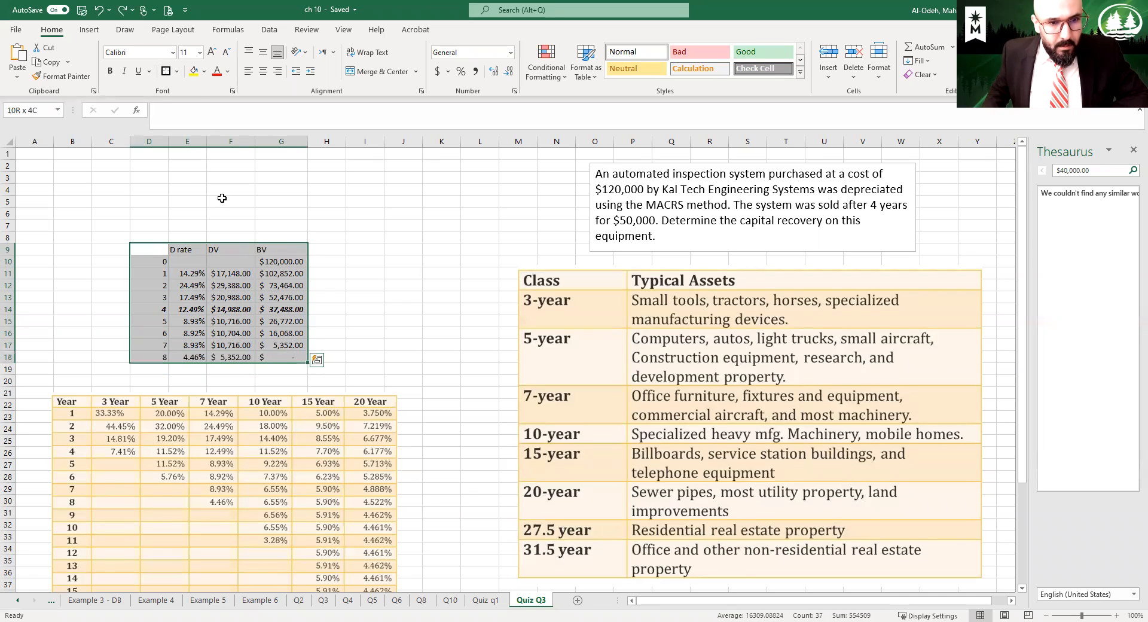
{"action": "left_click", "coordinate": [149, 250]}
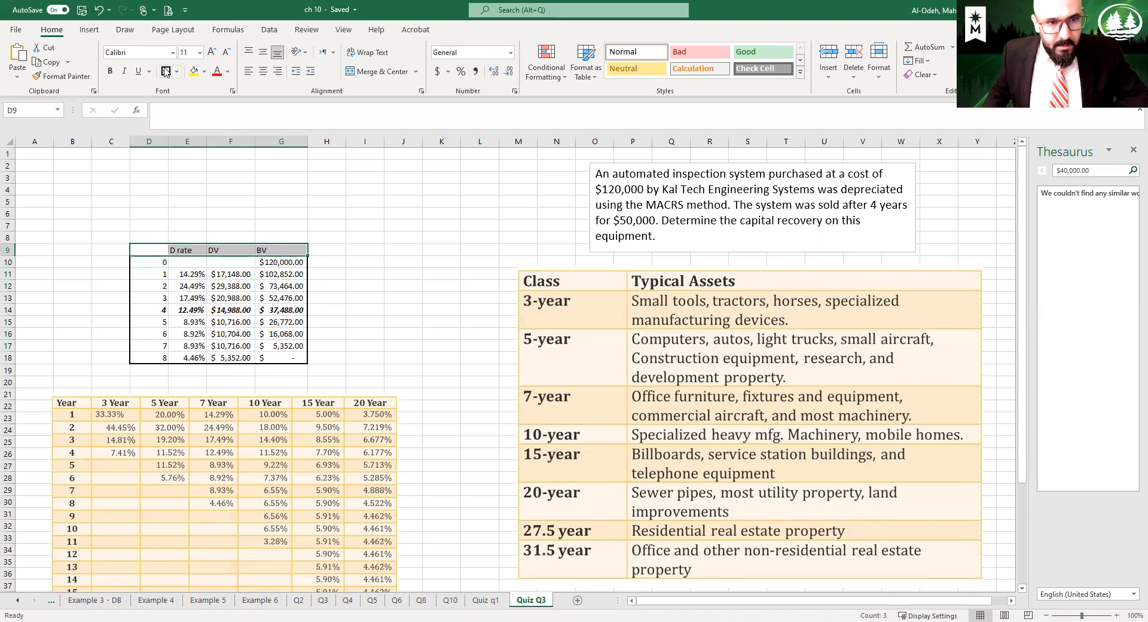
{"action": "left_click", "coordinate": [230, 286]}
{"action": "type", "text": "=$G$10*E11"}
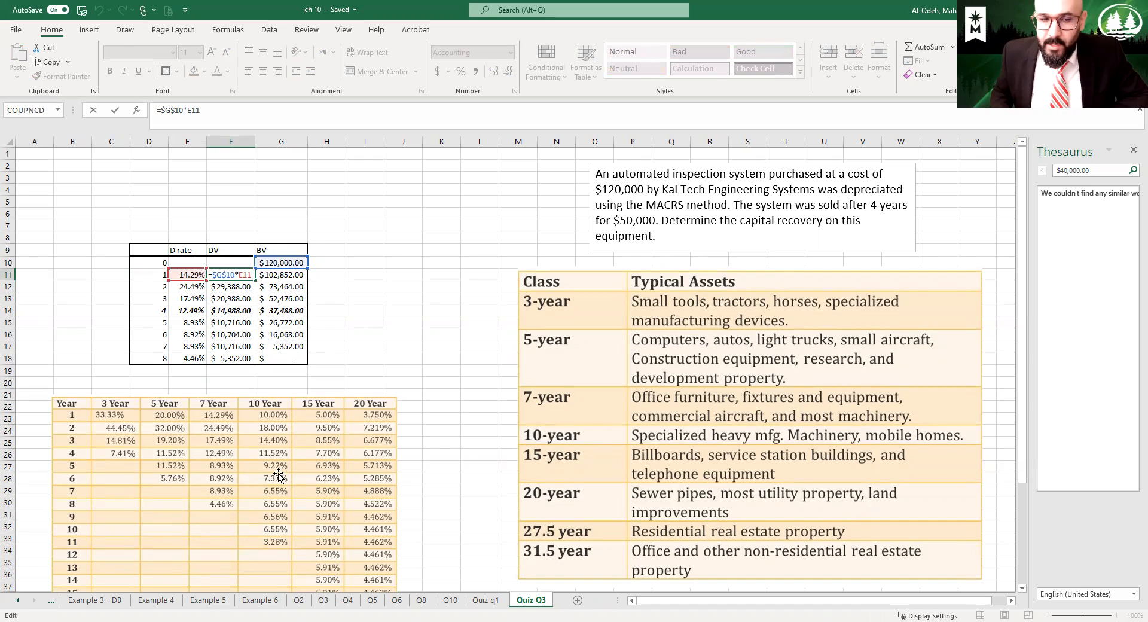
{"action": "key", "text": "Return"}
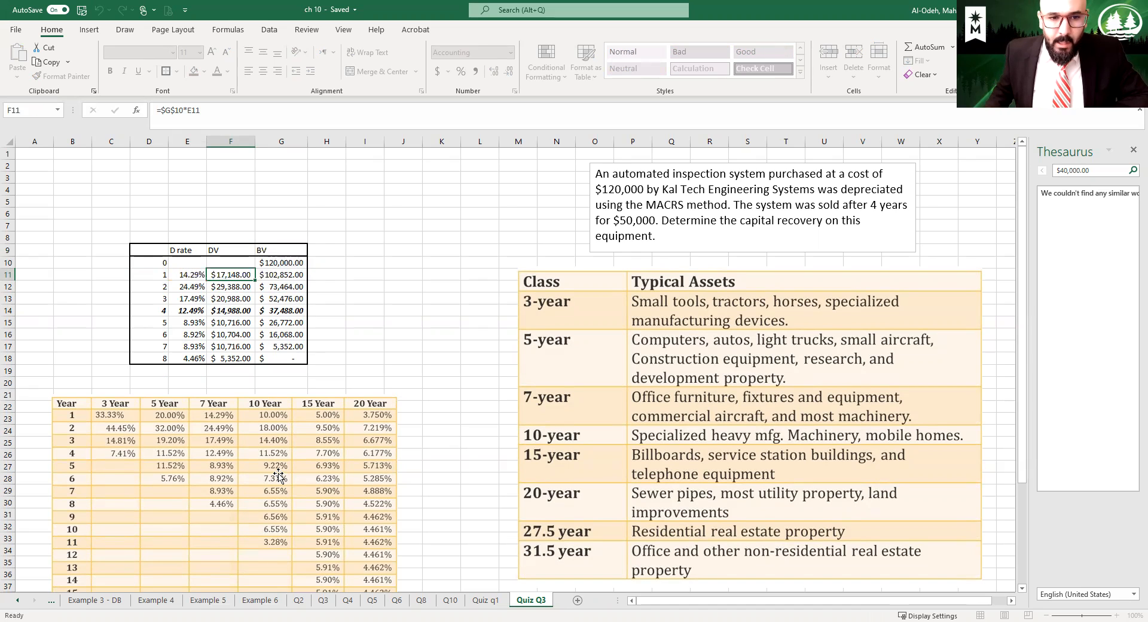
{"action": "left_click", "coordinate": [231, 286]}
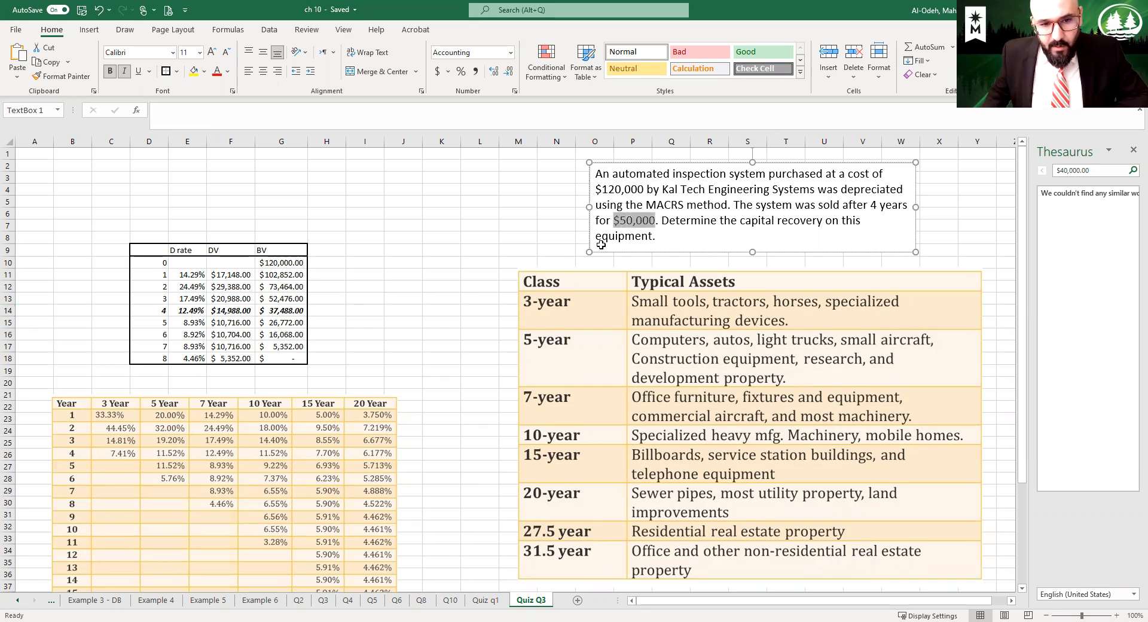
{"action": "left_click", "coordinate": [281, 310]}
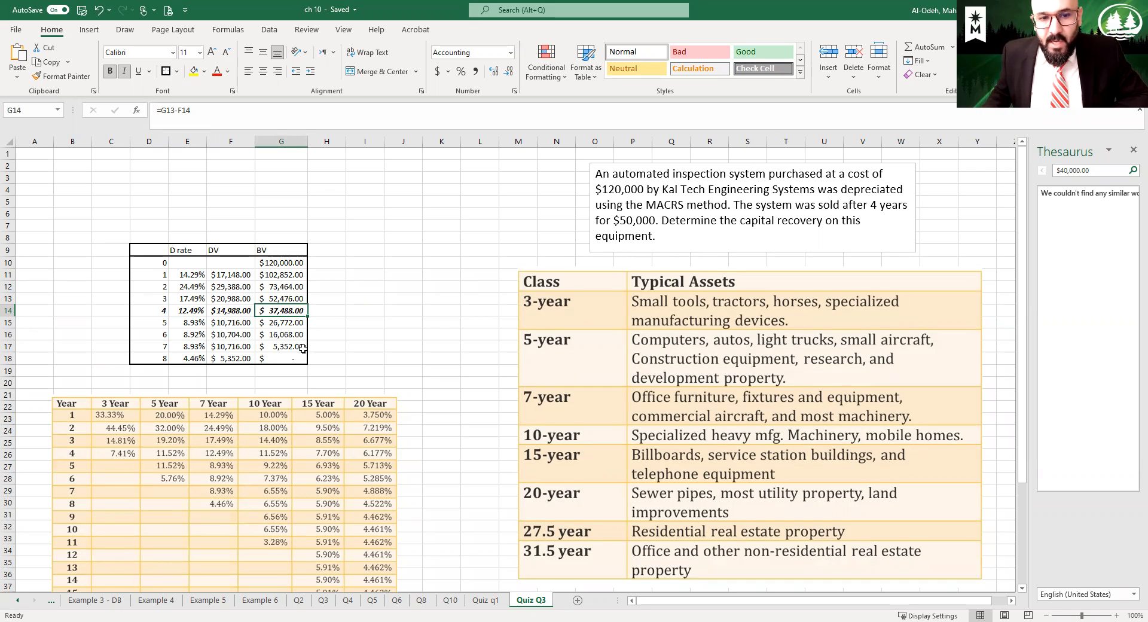
{"action": "mouse_move", "coordinate": [334, 327]}
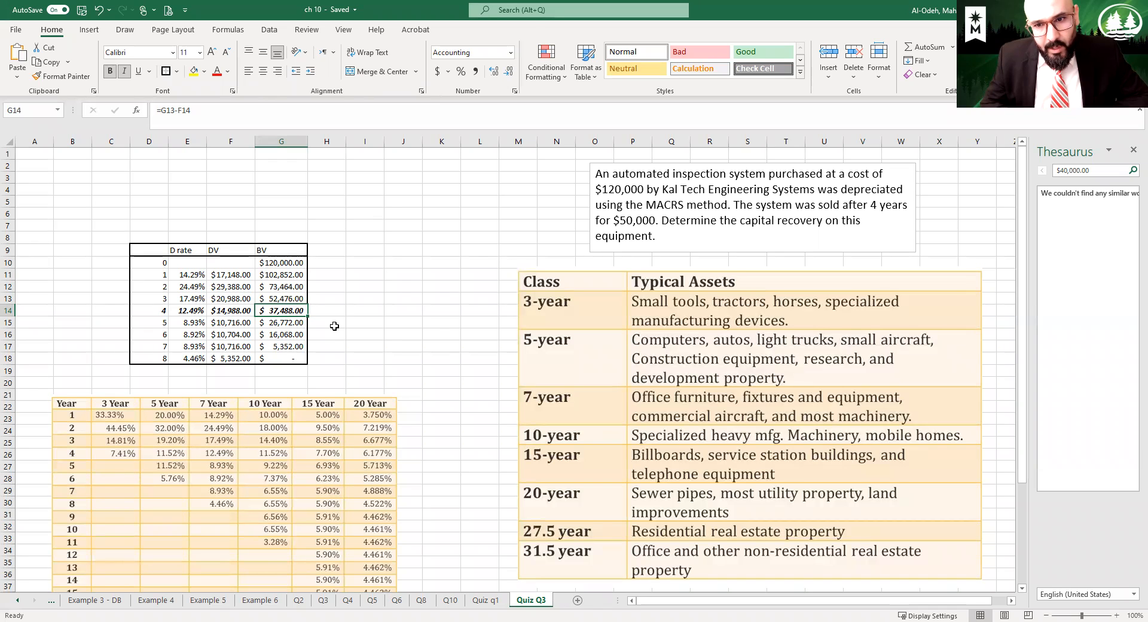
{"action": "mouse_move", "coordinate": [358, 313]}
{"action": "type", "text": "="}
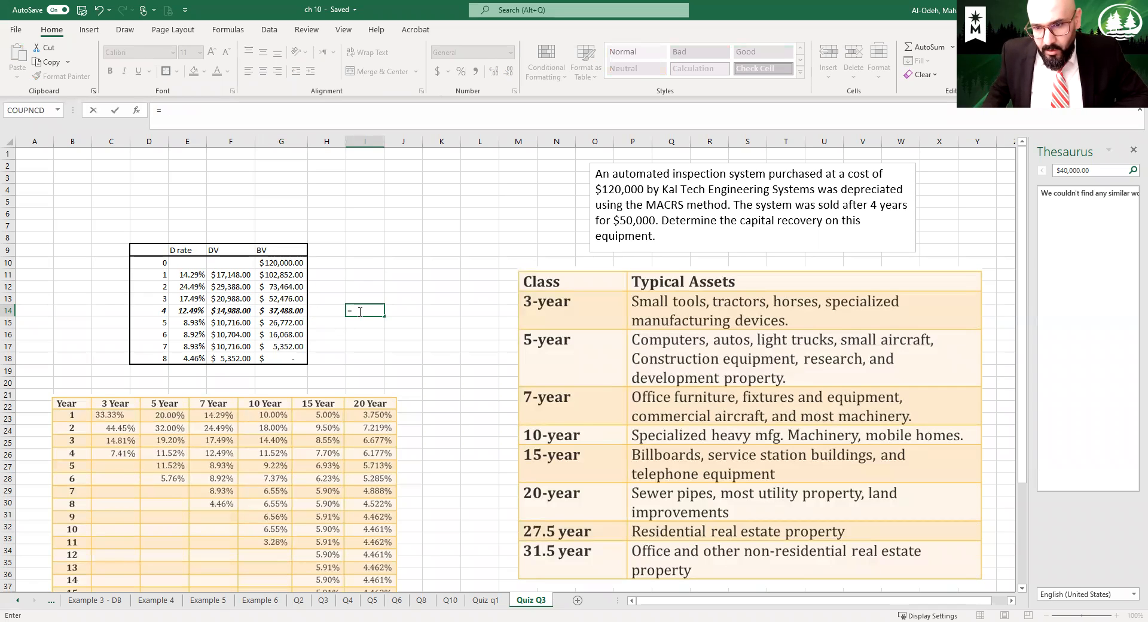
Enter the capital recovery formula =50000-G14 in I14, giving $12,512.
{"action": "type", "text": "50000-"}
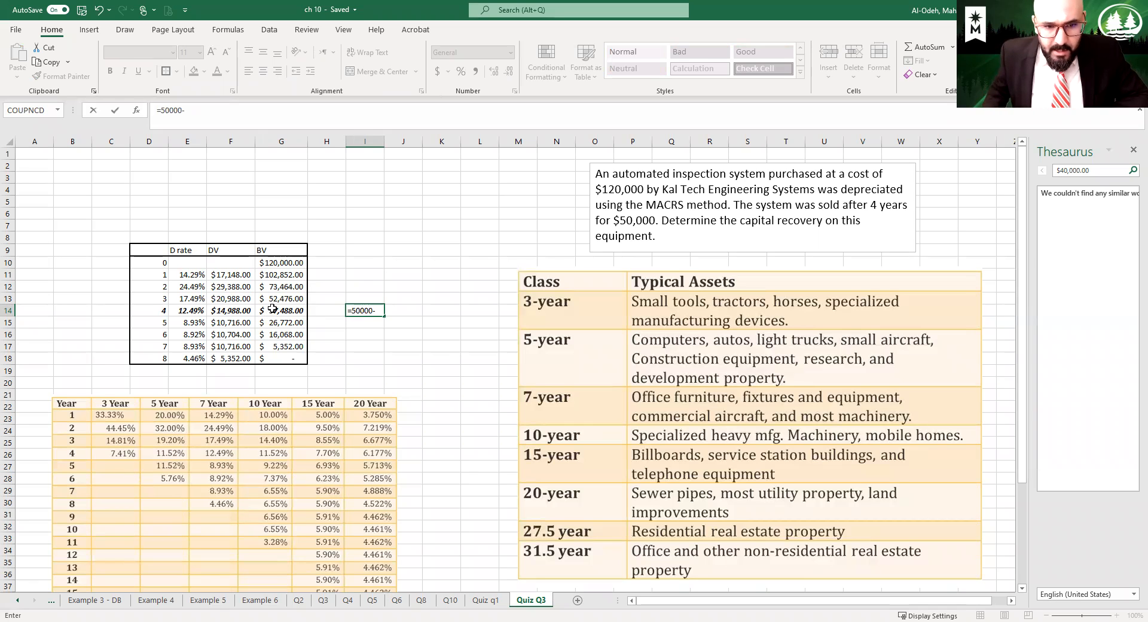
{"action": "key", "text": "Return"}
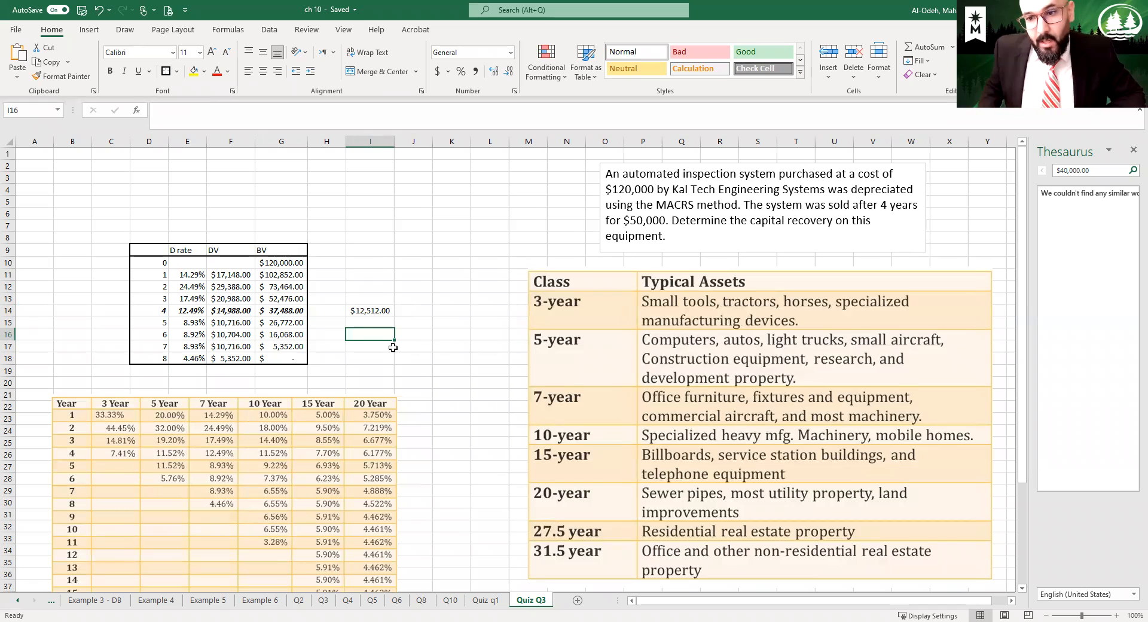
Label the result 'Capital Recovery' in cell I13.
{"action": "left_click", "coordinate": [369, 298]}
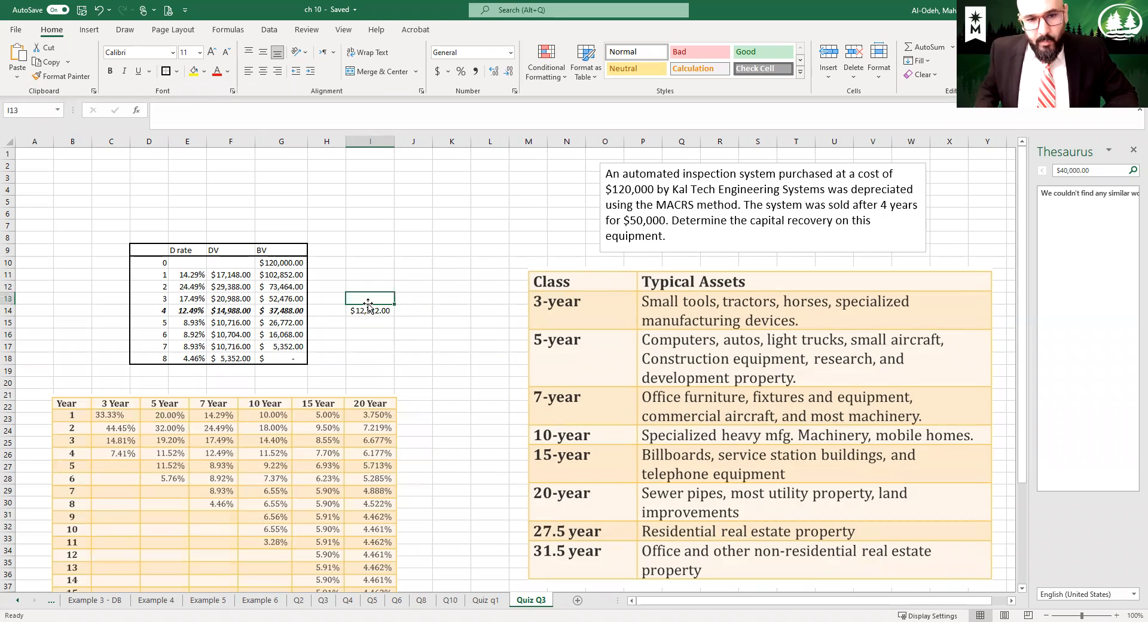
{"action": "type", "text": "Cap"}
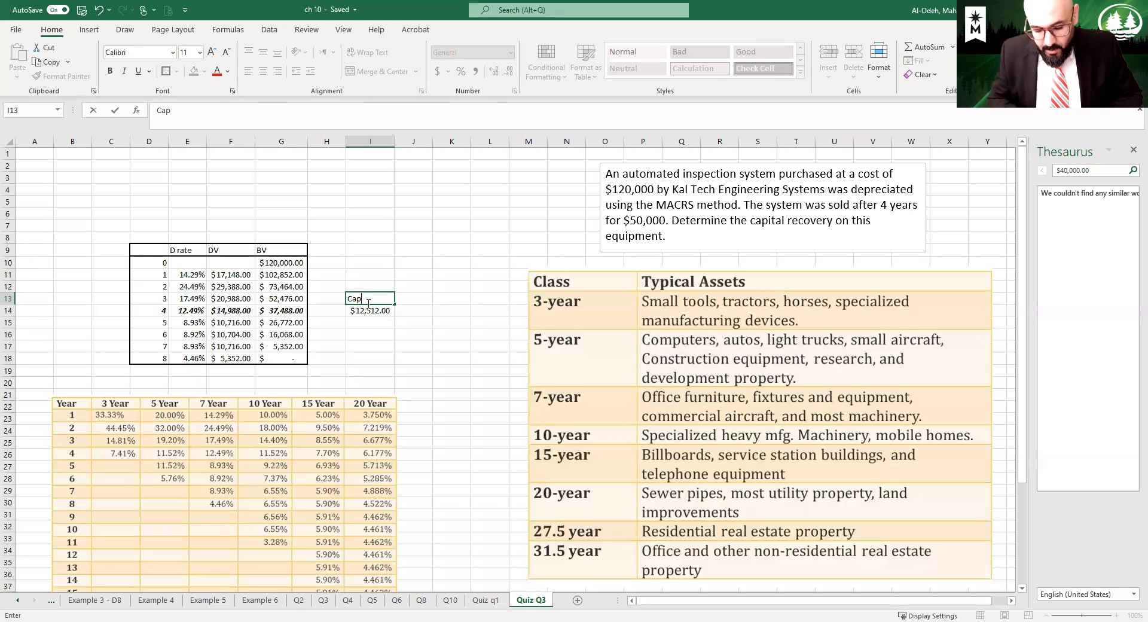
{"action": "type", "text": "ital Re"}
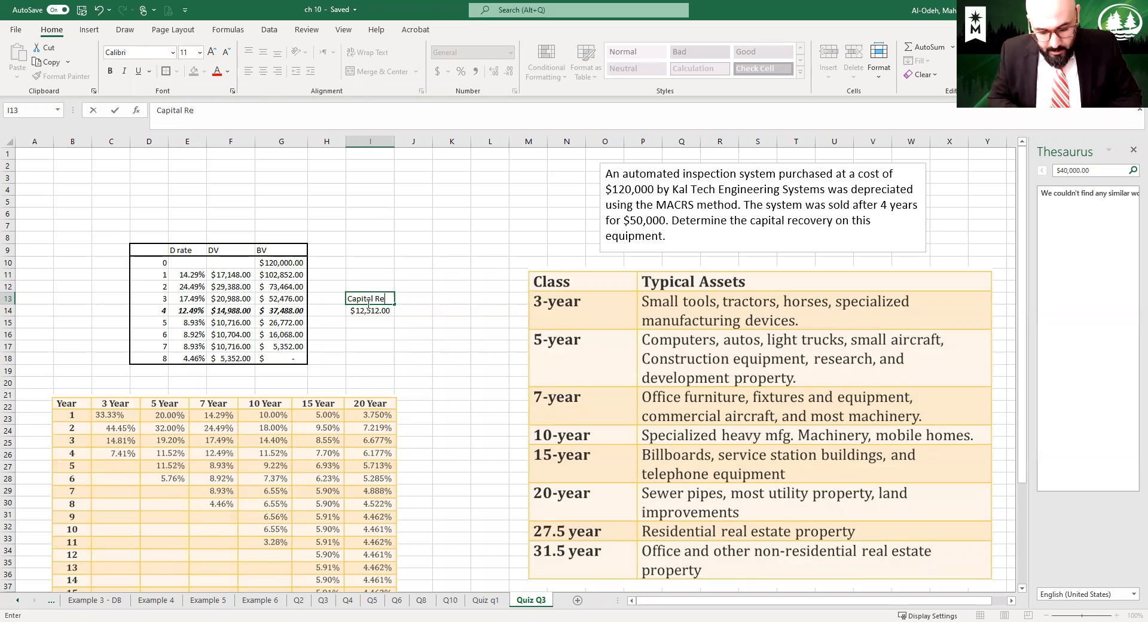
{"action": "type", "text": "covery"}
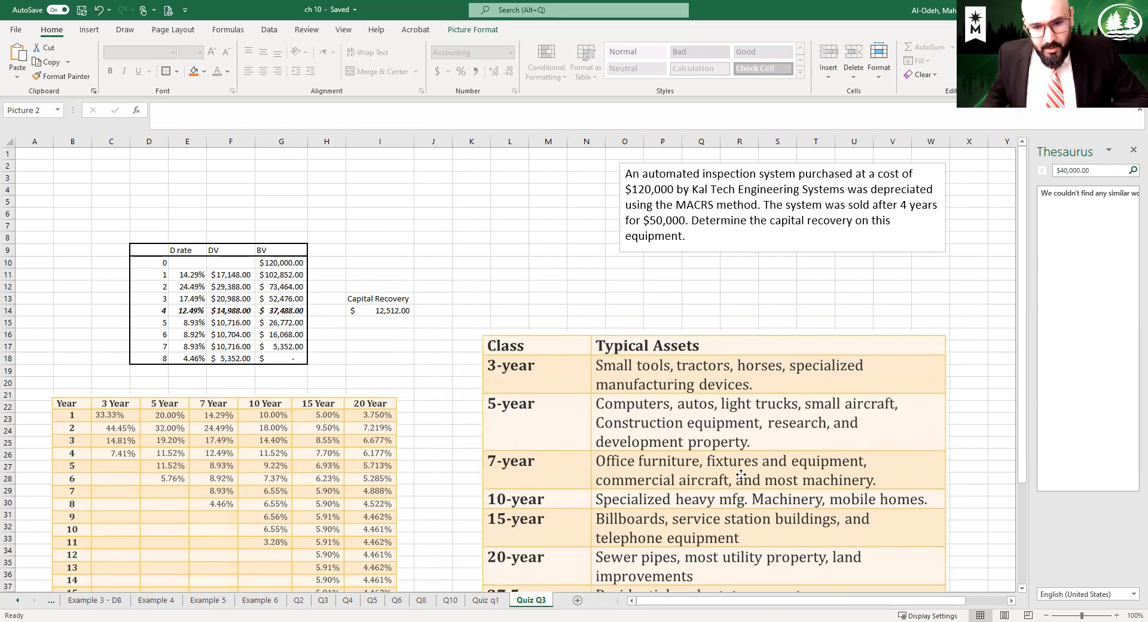
Select the asset-class picture and problem text, then recheck the =50000-G14 formula in I14.
{"action": "left_click", "coordinate": [732, 476]}
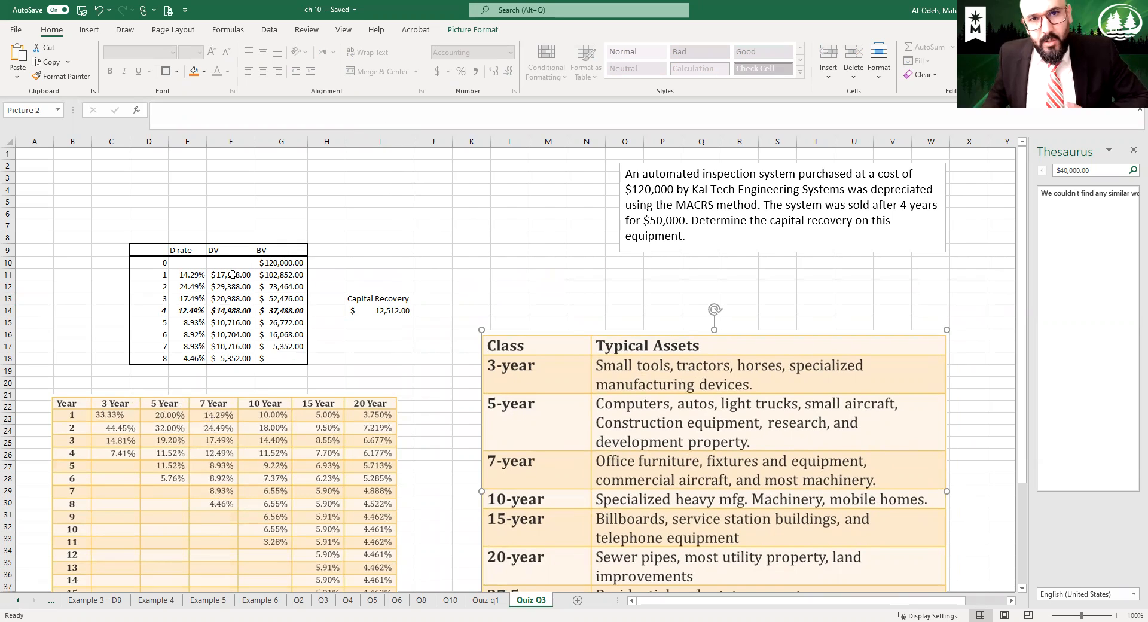
{"action": "left_click", "coordinate": [283, 262]}
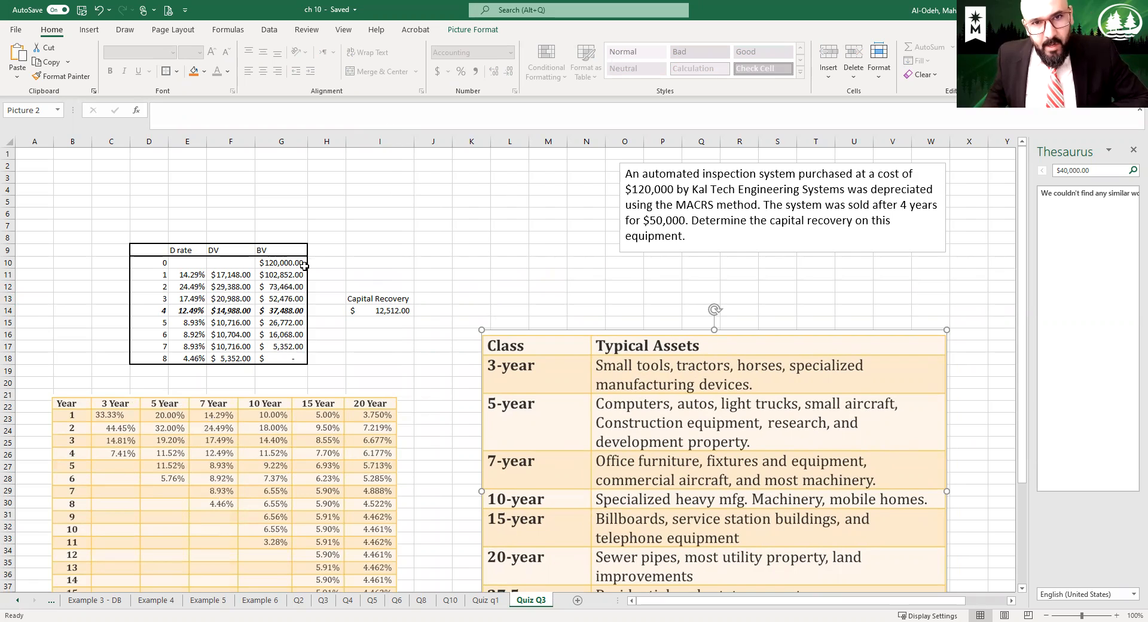
{"action": "left_click", "coordinate": [280, 310]}
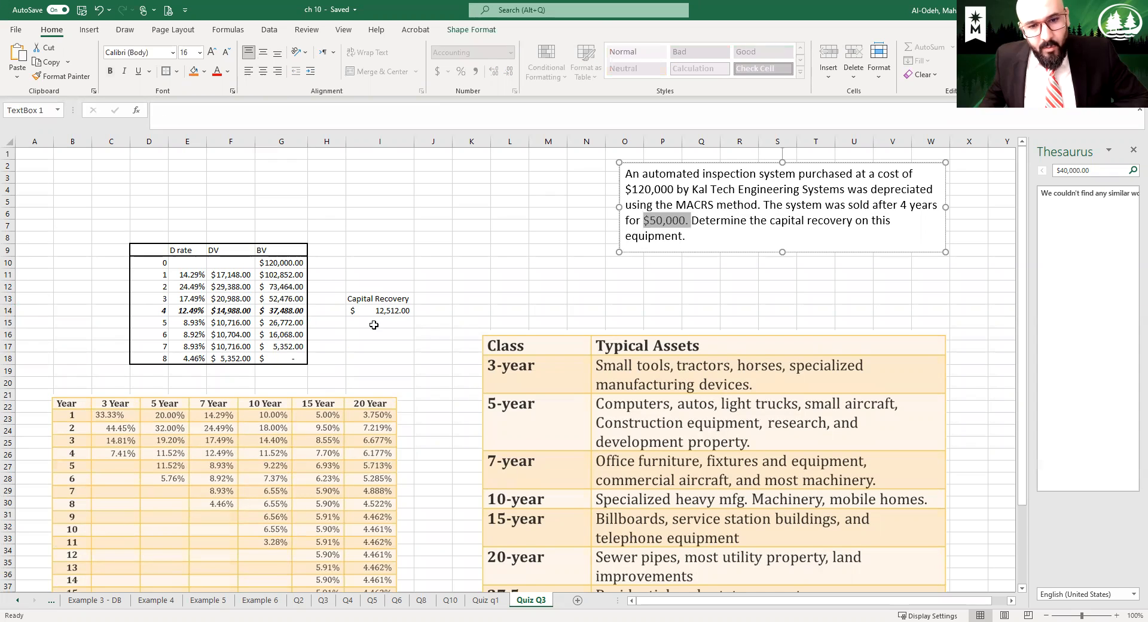
{"action": "left_click", "coordinate": [380, 310]}
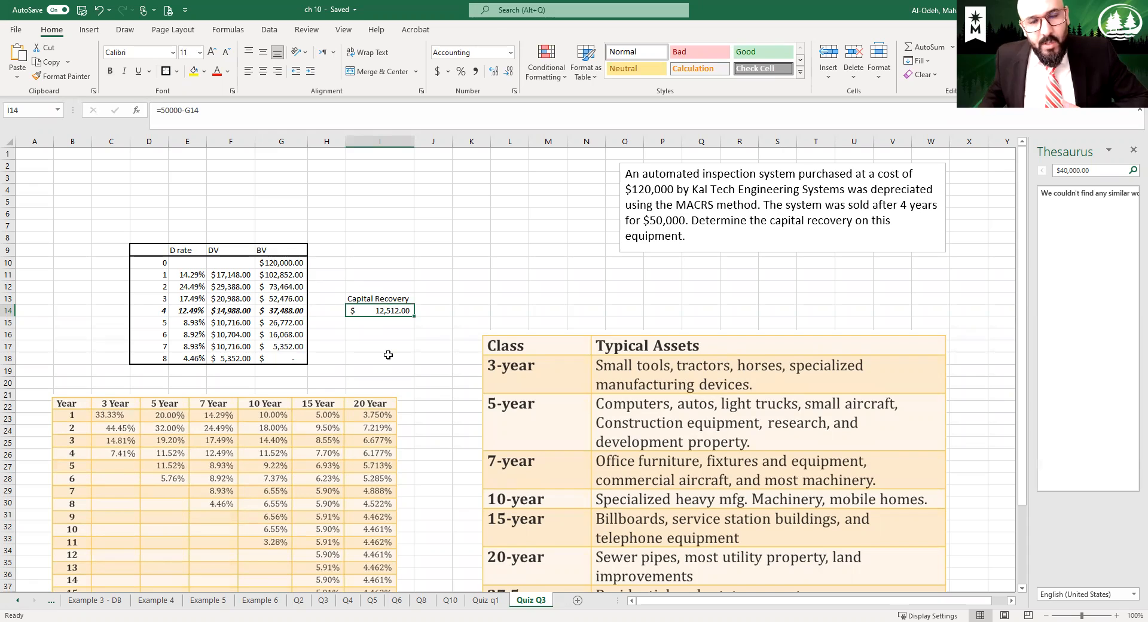